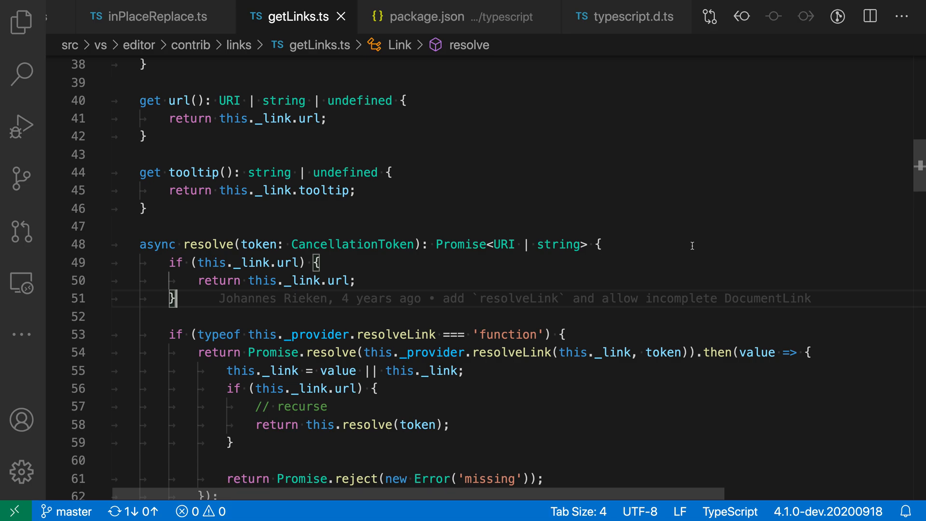
mouse_move(206, 244)
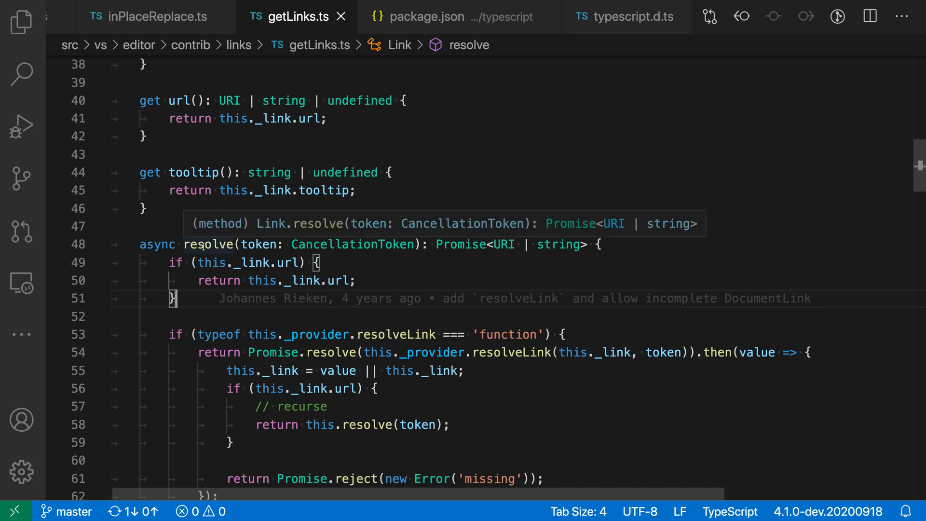
mouse_move(333, 190)
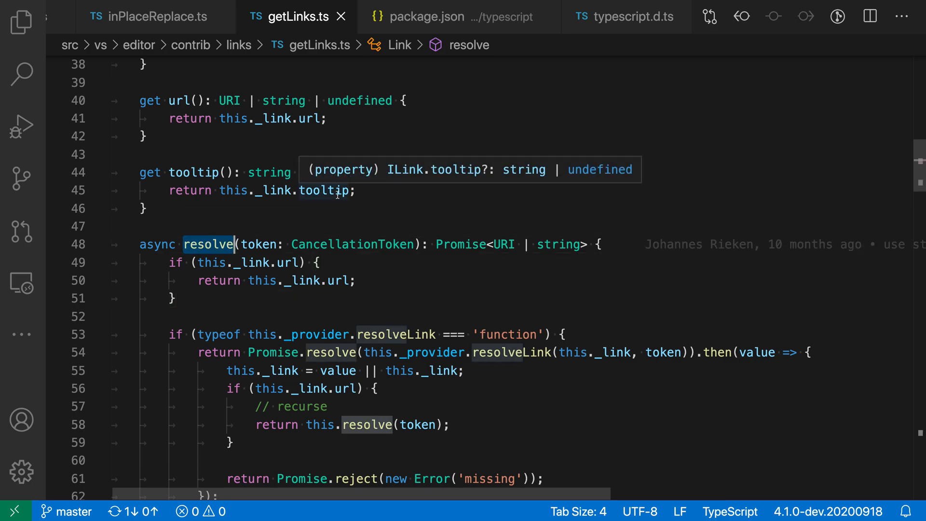
Search getLinks.ts for the selected word 'resolve', finding 12 matches
key(Ctrl+f)
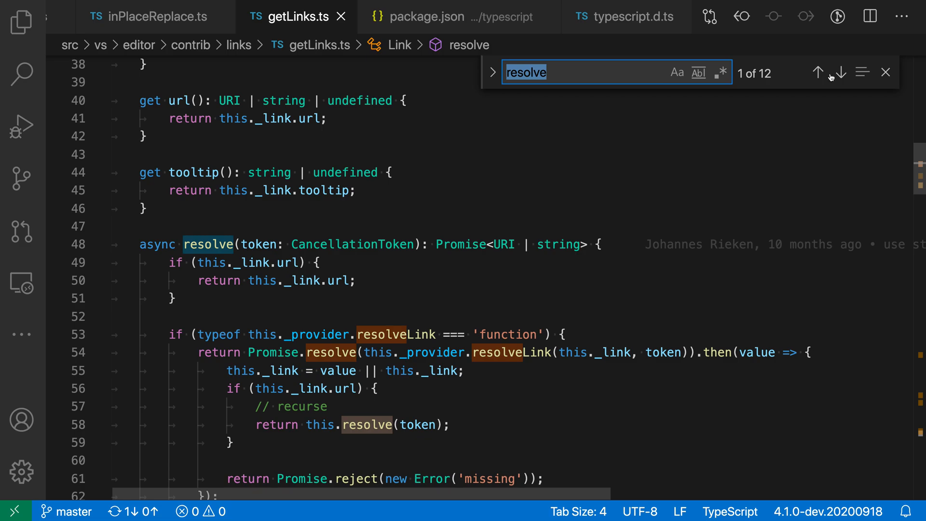
Advance through the 'resolve' matches to match 10 of 12, the resolve-links loop
click(839, 72)
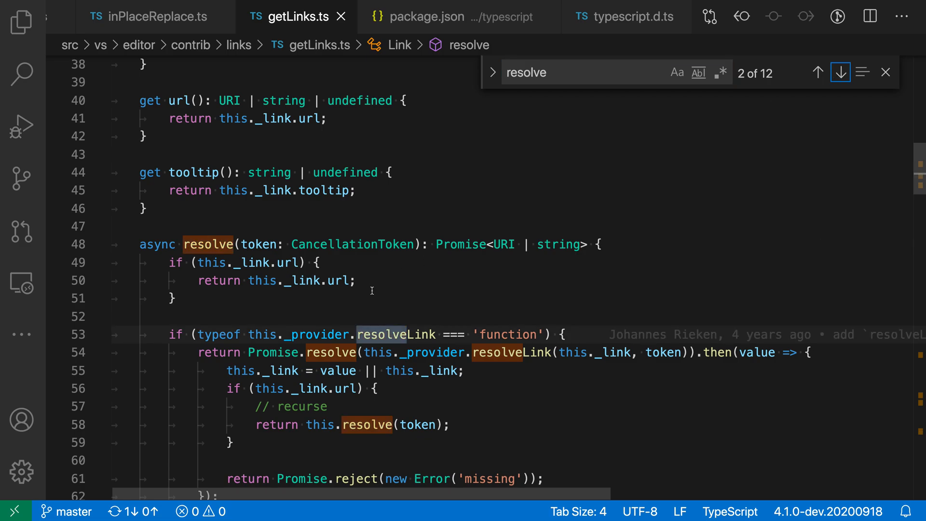
mouse_move(337, 298)
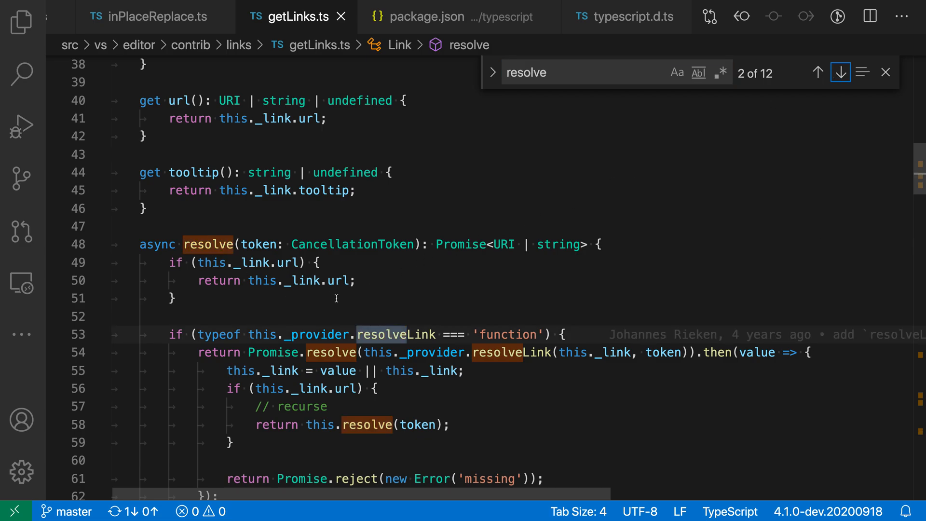
mouse_move(515, 427)
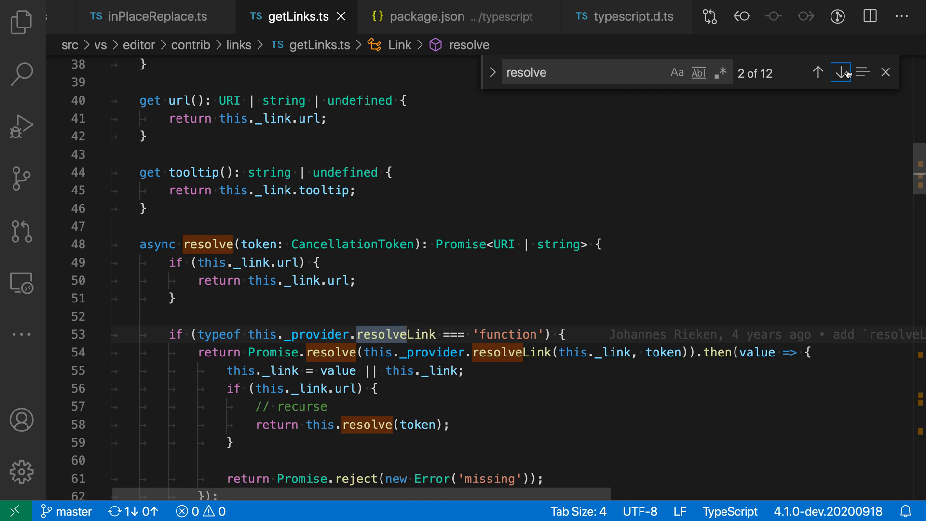
click(839, 72)
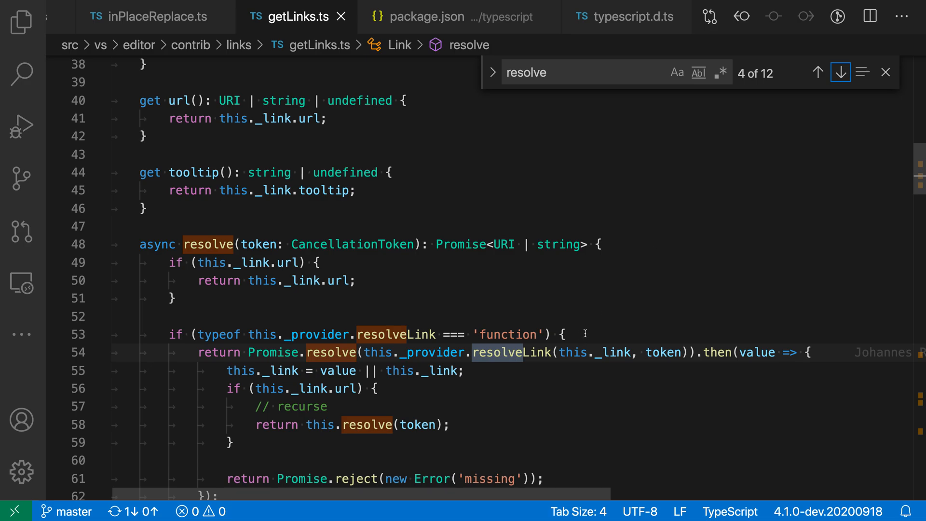
click(839, 72)
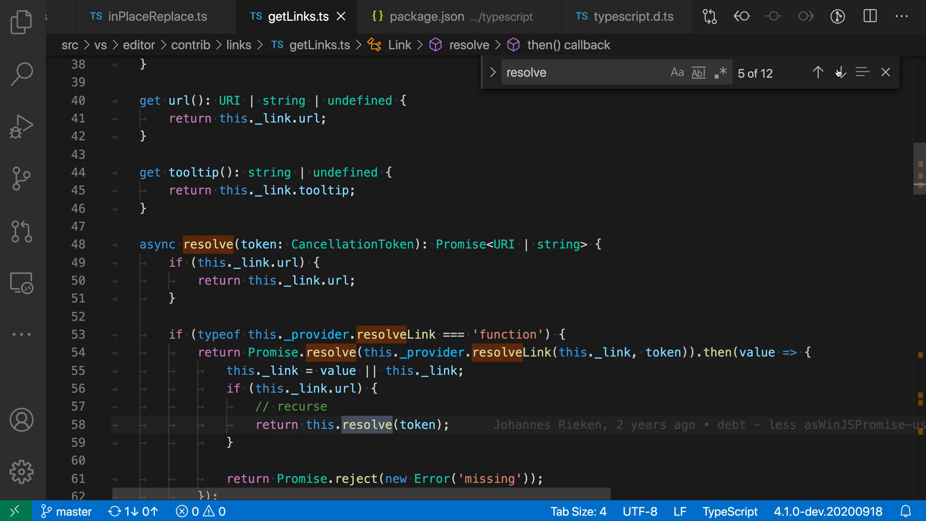
click(839, 72)
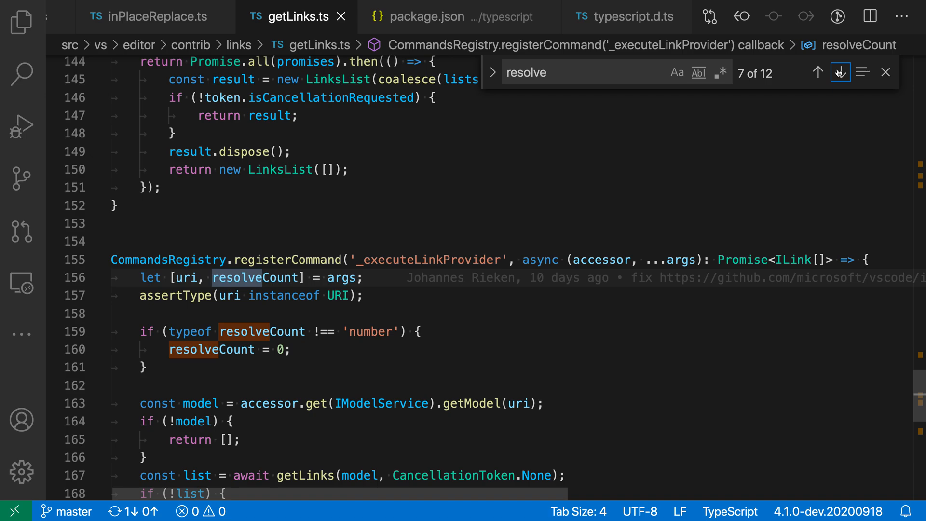
click(839, 72)
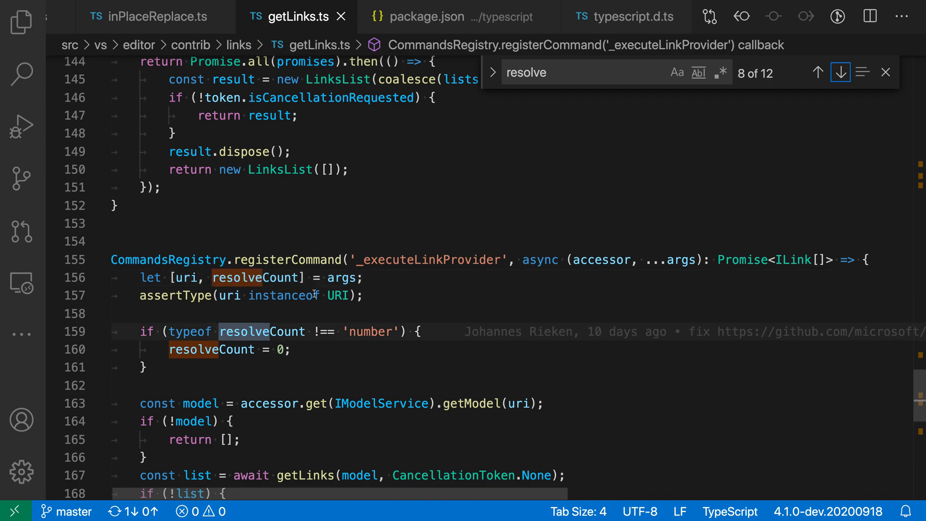
click(839, 72)
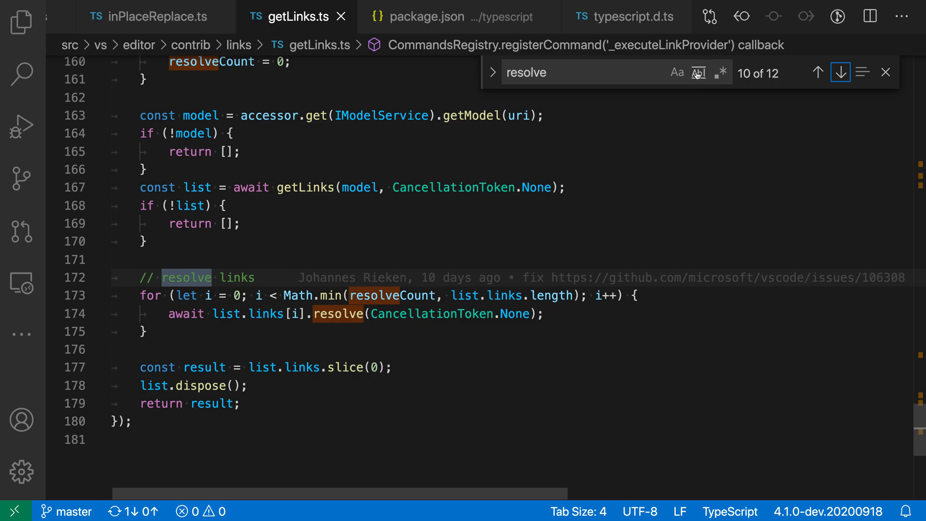
Turn on Match Whole Word in the find widget, cutting 'resolve' to 6 matches, and open workspace Search
click(697, 71)
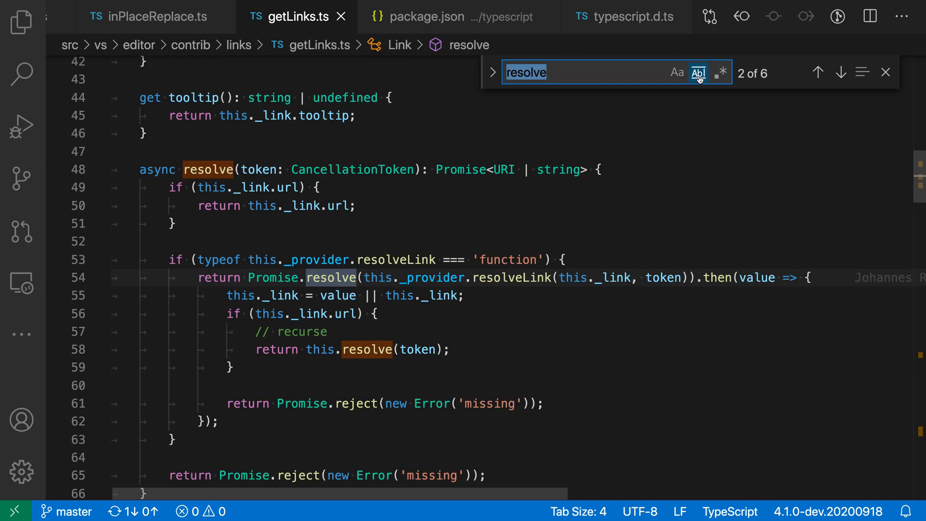
mouse_move(766, 114)
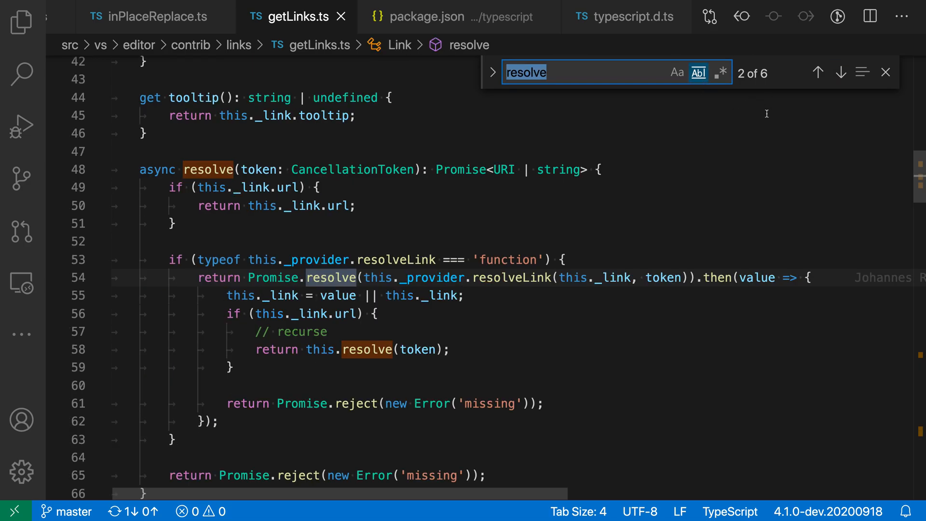
mouse_move(740, 136)
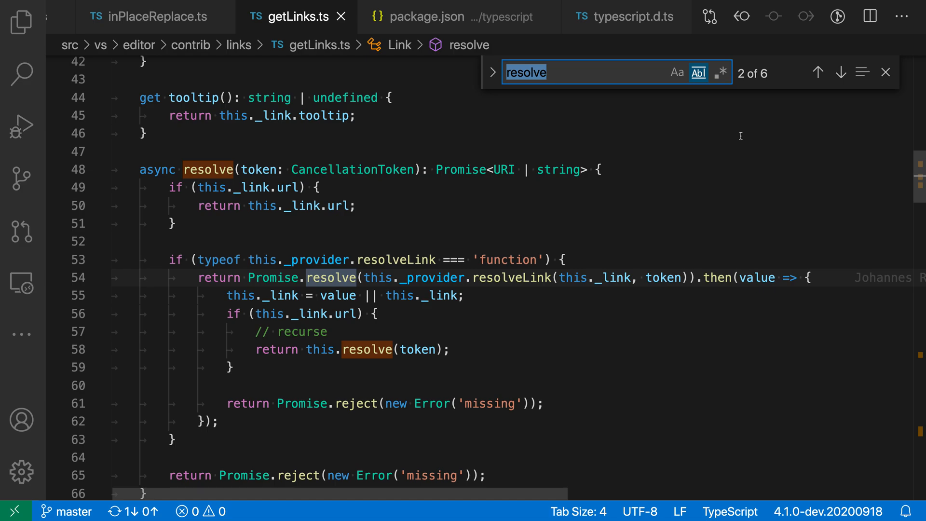
mouse_move(173, 180)
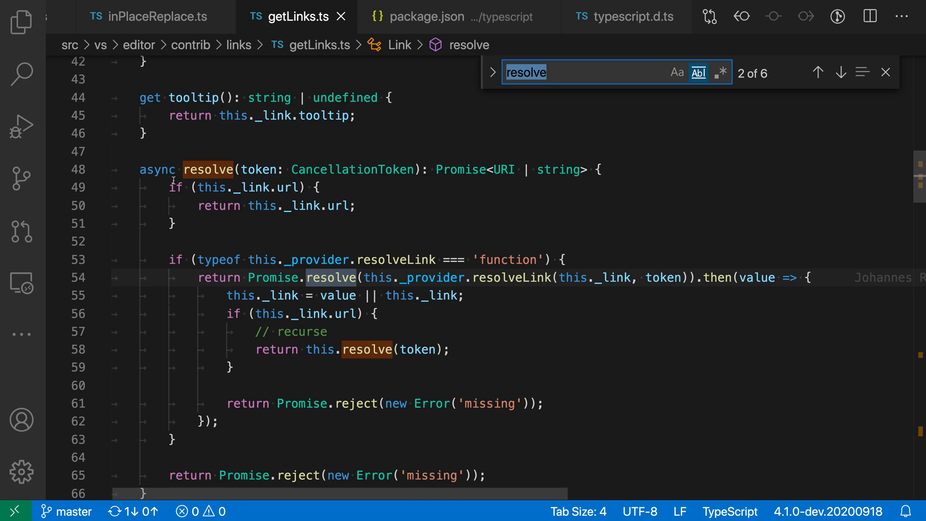
mouse_move(356, 222)
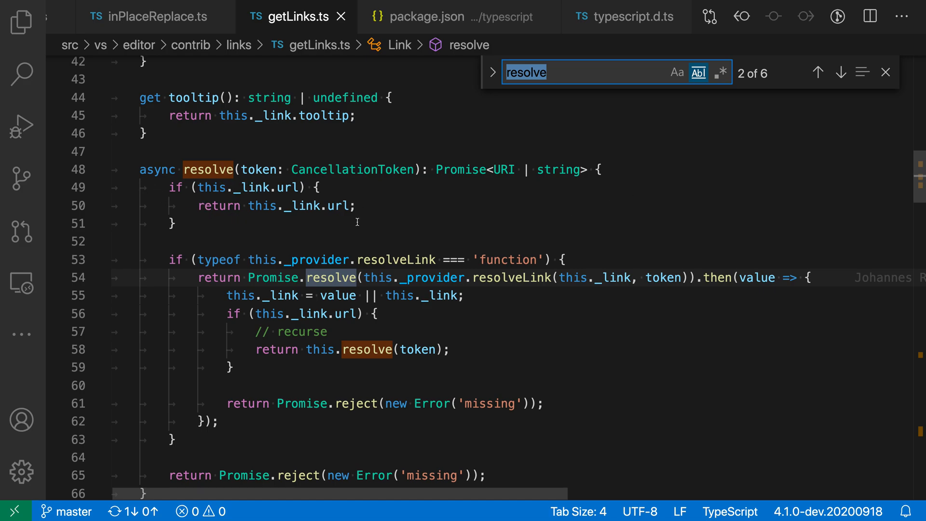
mouse_move(521, 225)
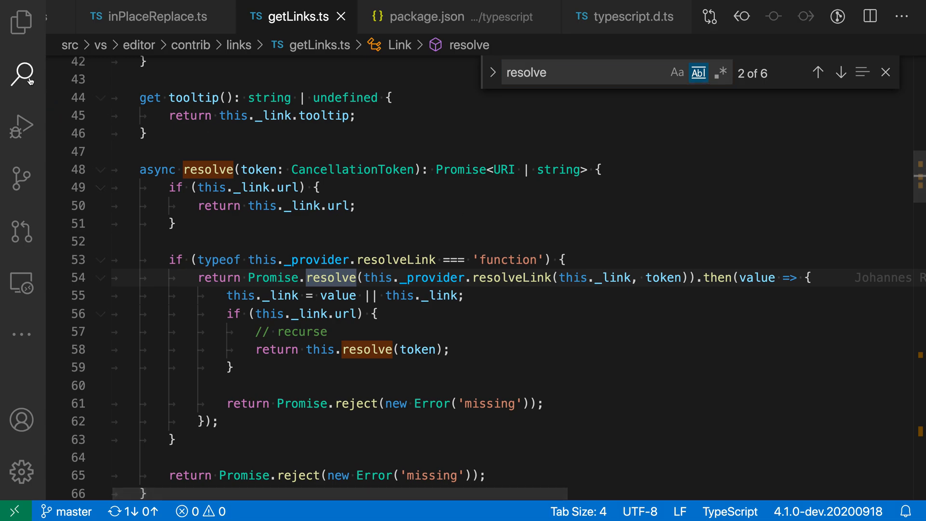
click(21, 73)
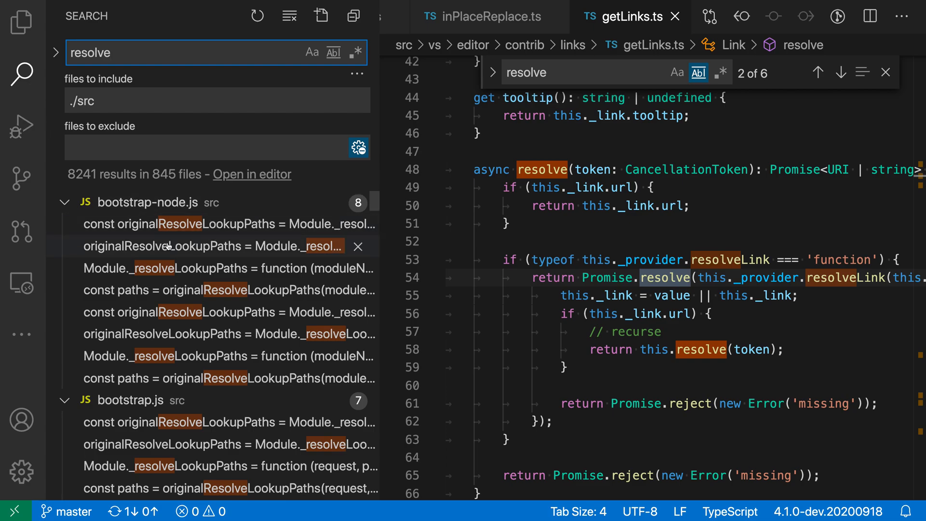
Enable Match Whole Word in workspace Search, giving 2577 'resolve' results in 592 files
scroll(down, 3)
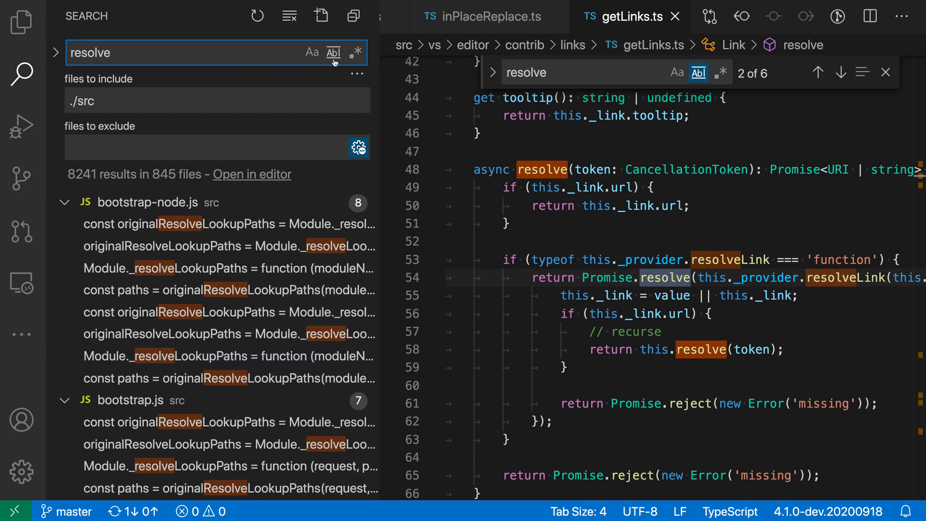
click(334, 53)
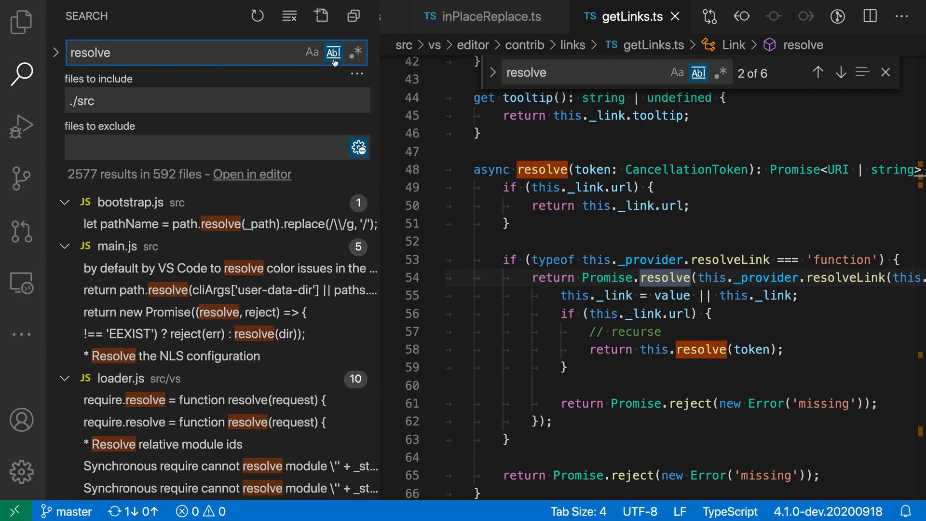